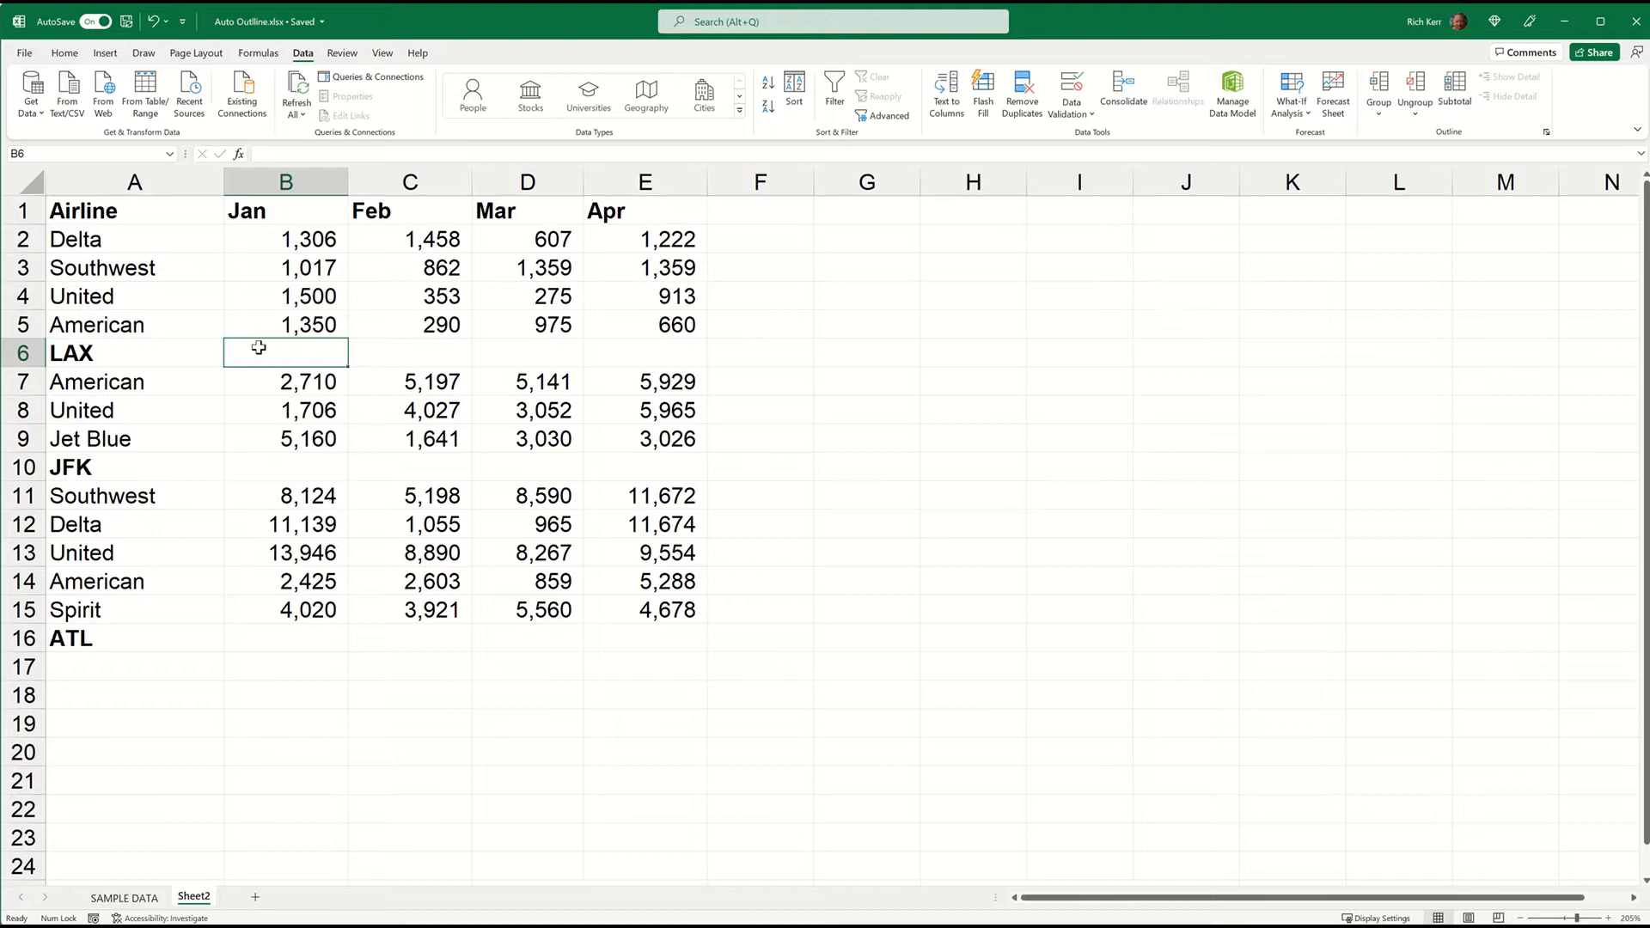
mouse_move(284, 356)
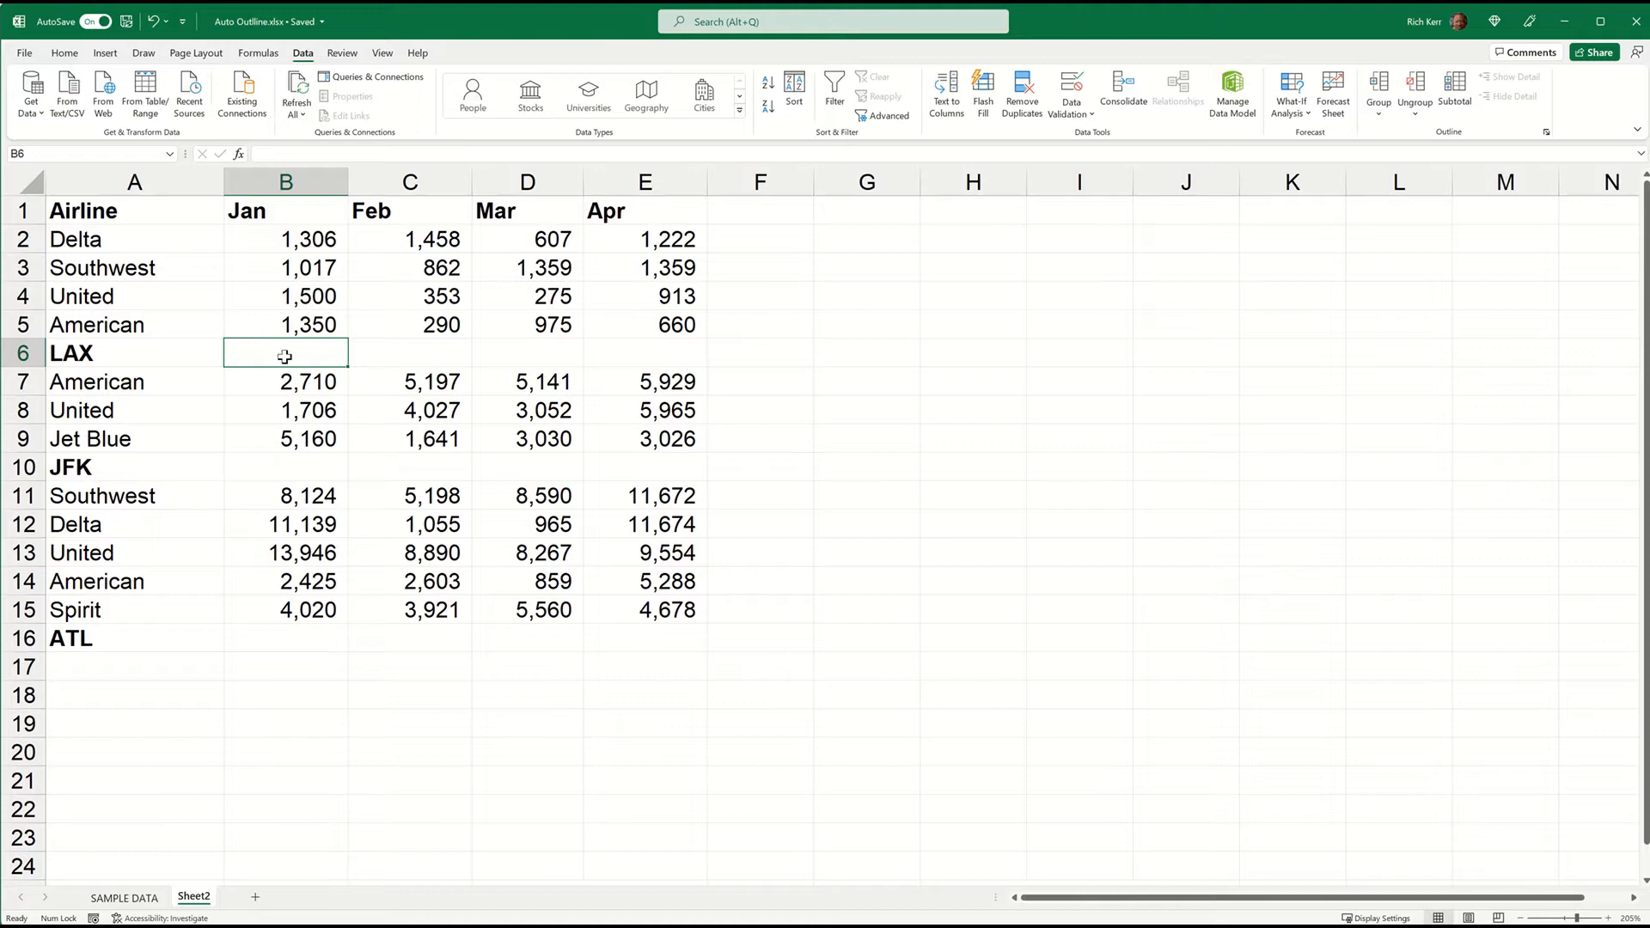
Step: Fill the LAX row's Jan–Apr cells with bold SUM totals of the four airlines above and verify one formula
left_click_drag(284, 352, 526, 352)
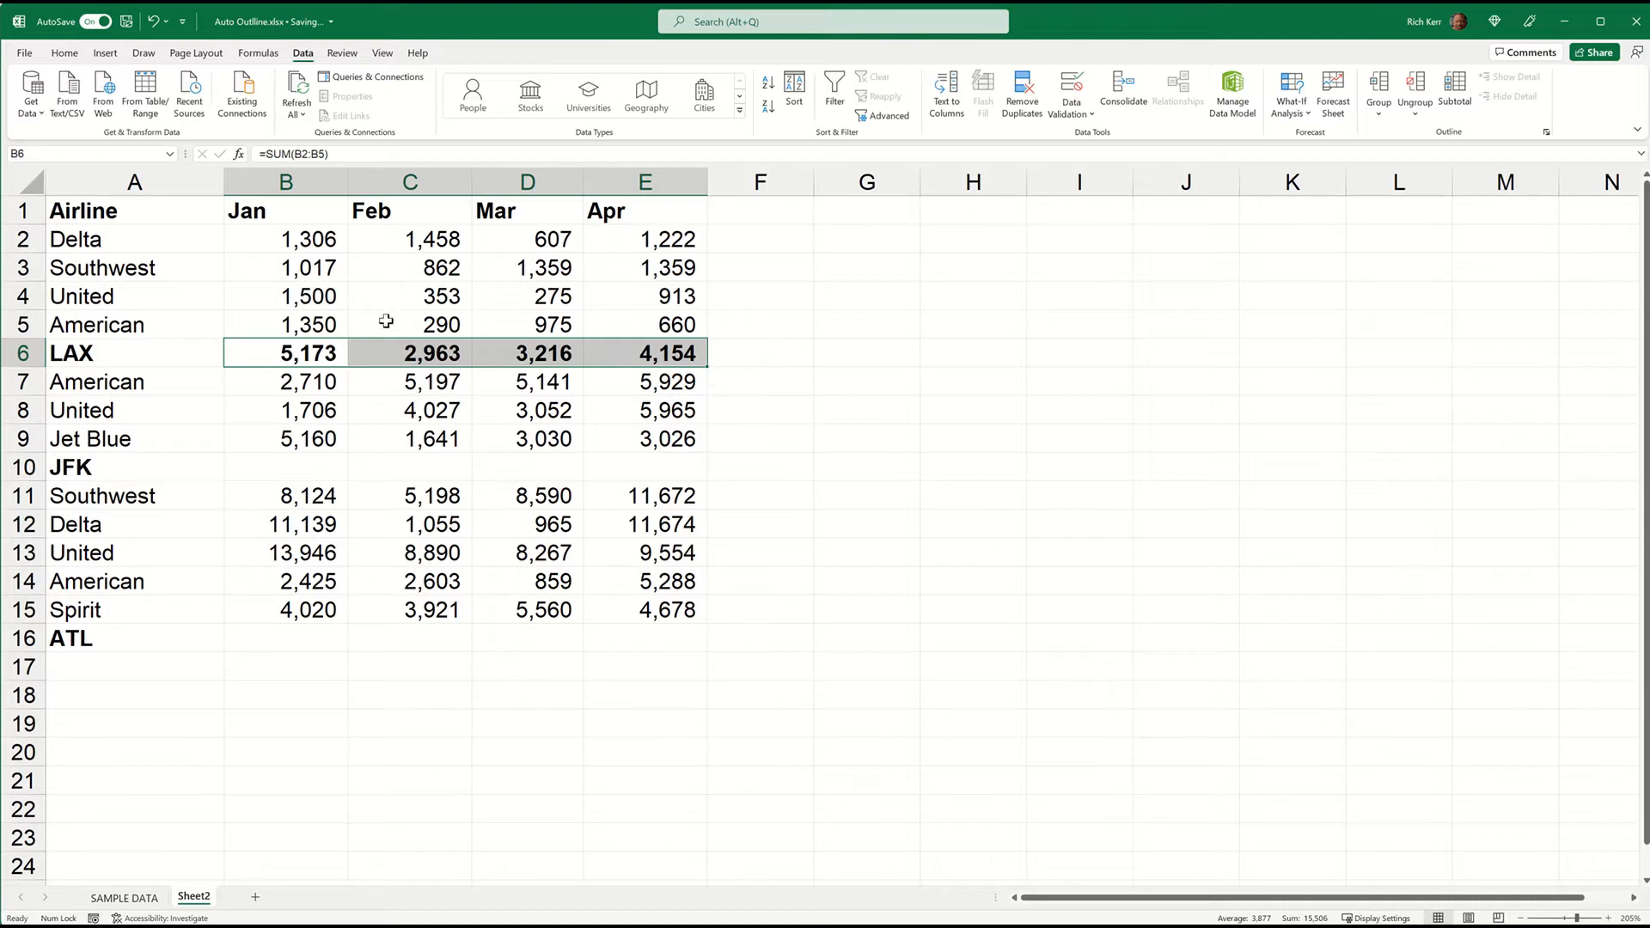
double_click(285, 352)
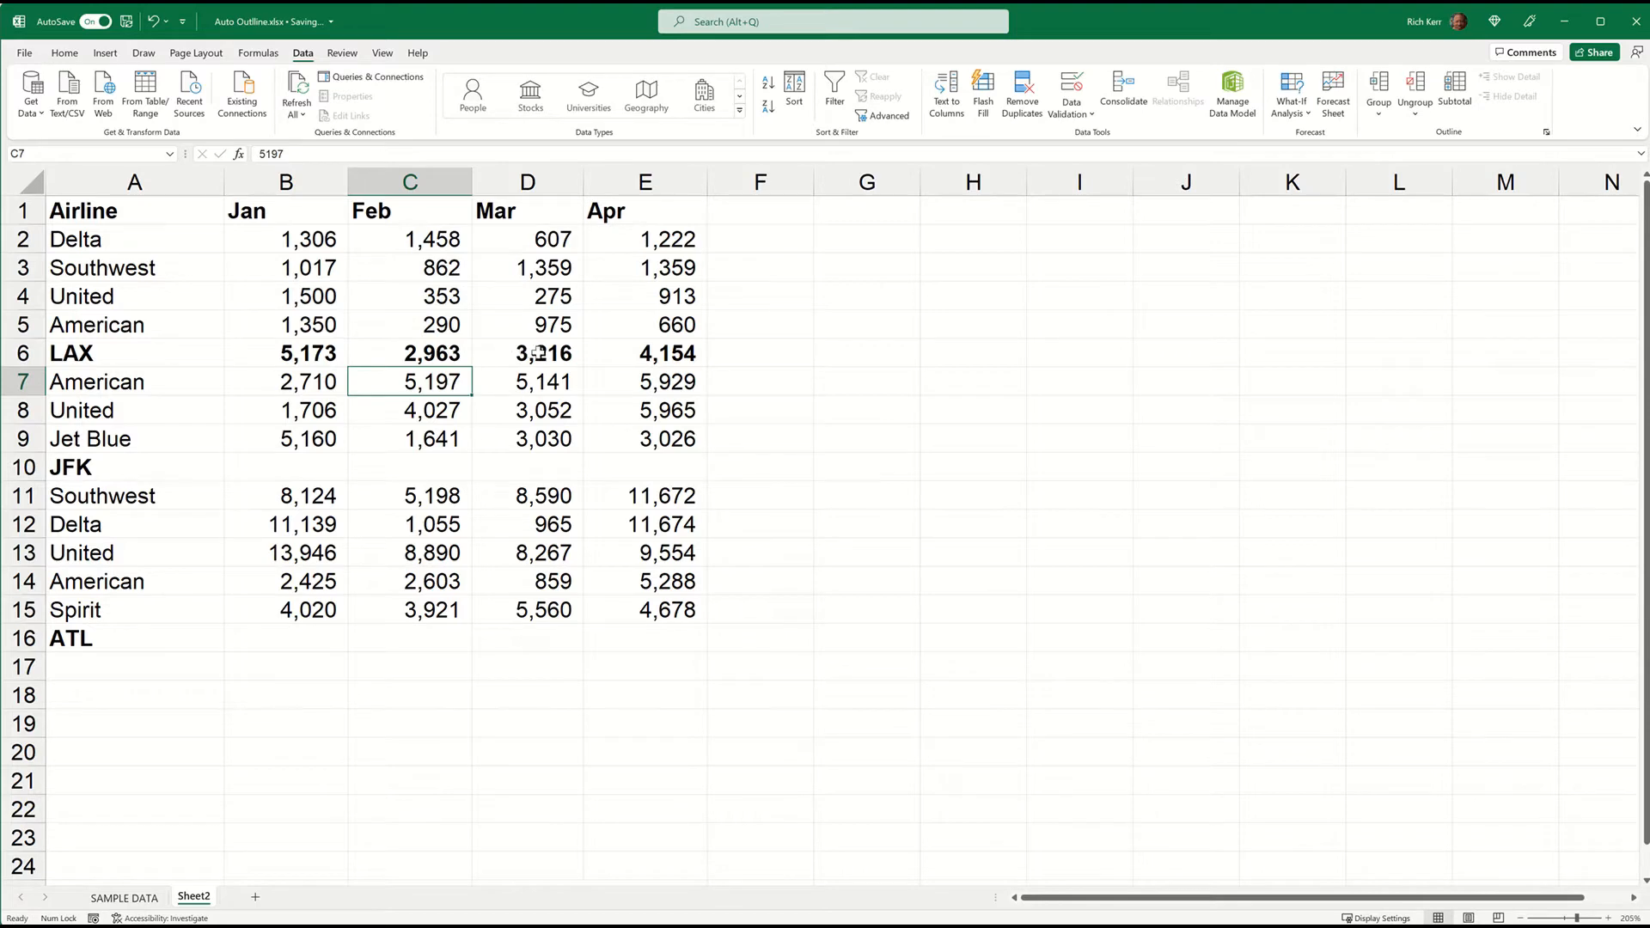
left_click(528, 382)
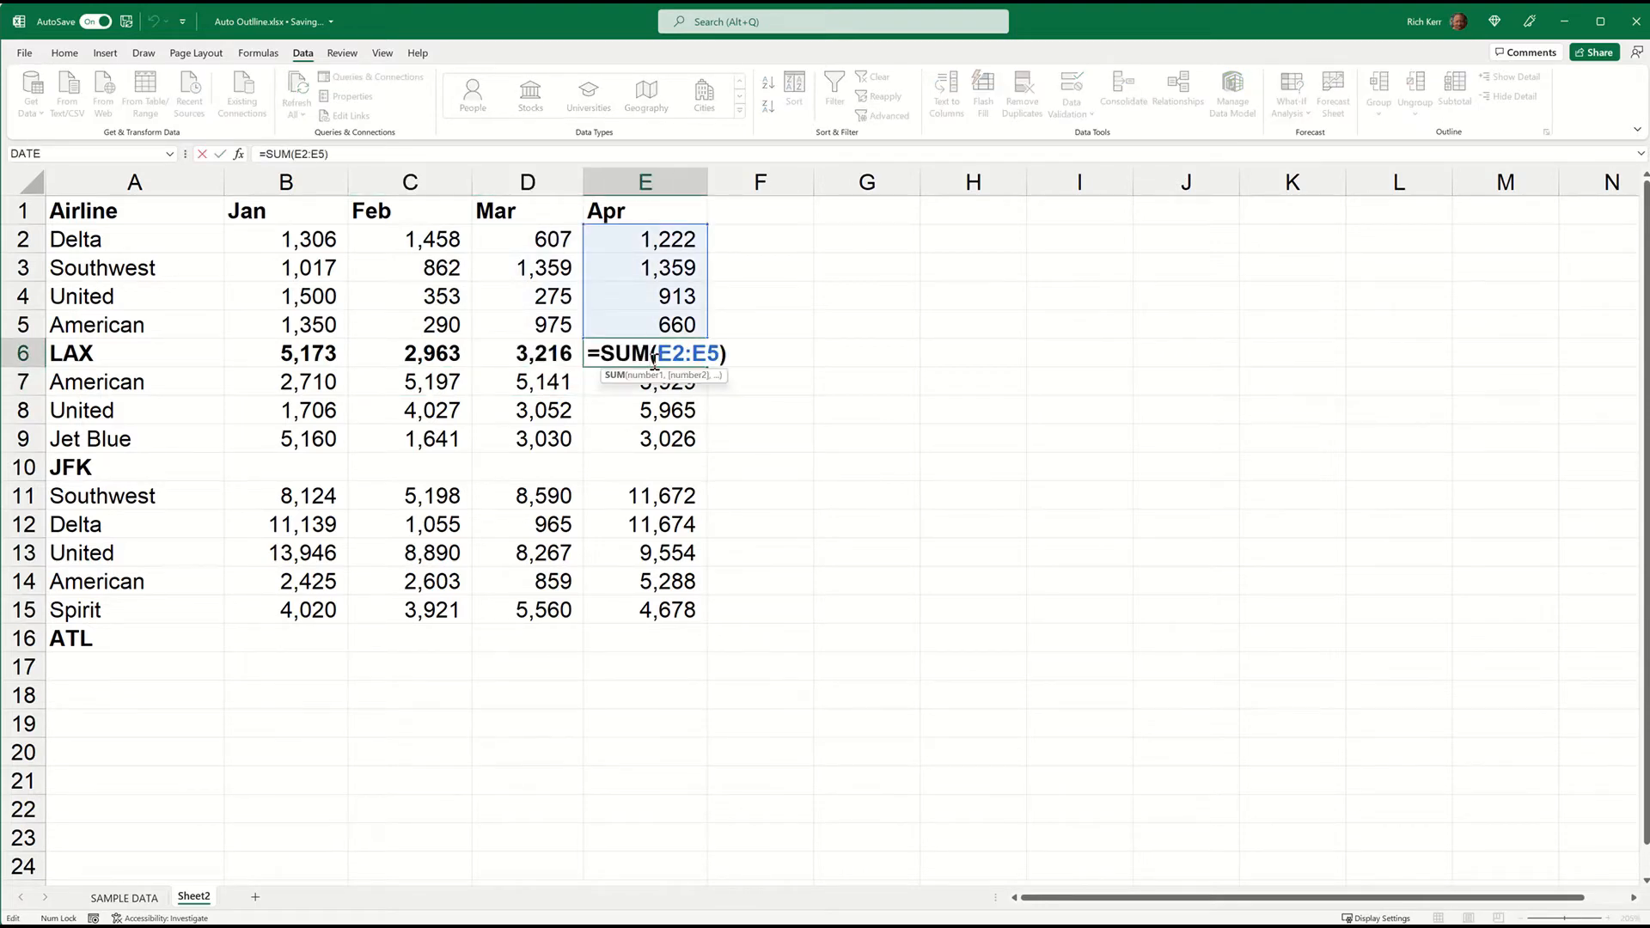
key("Enter")
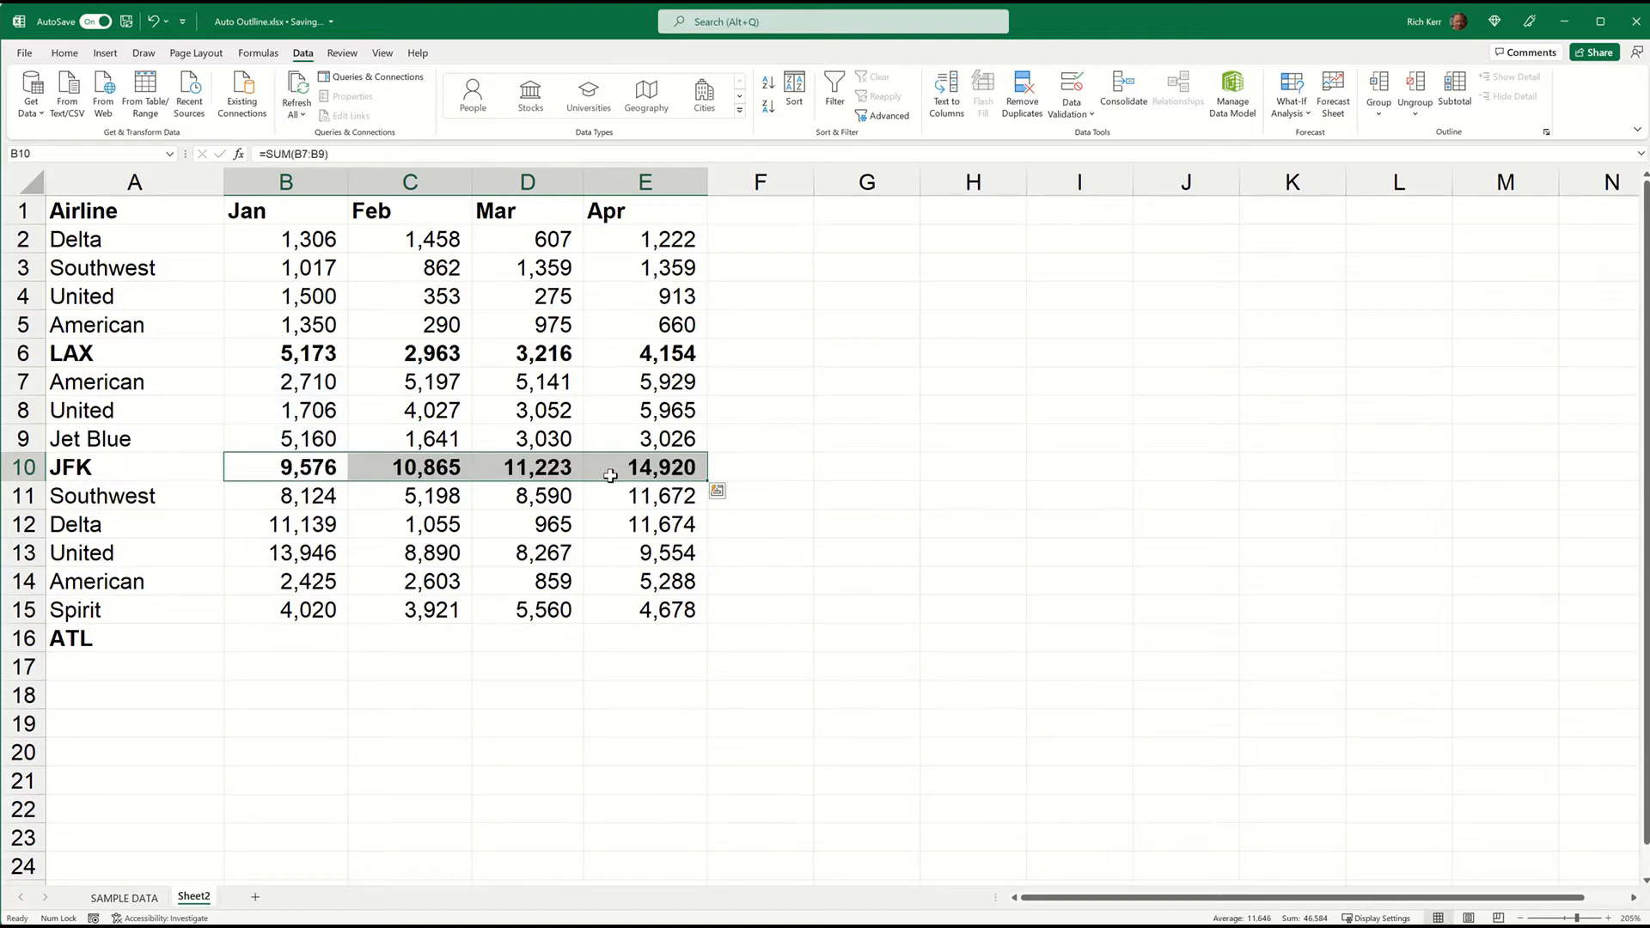
mouse_move(339, 615)
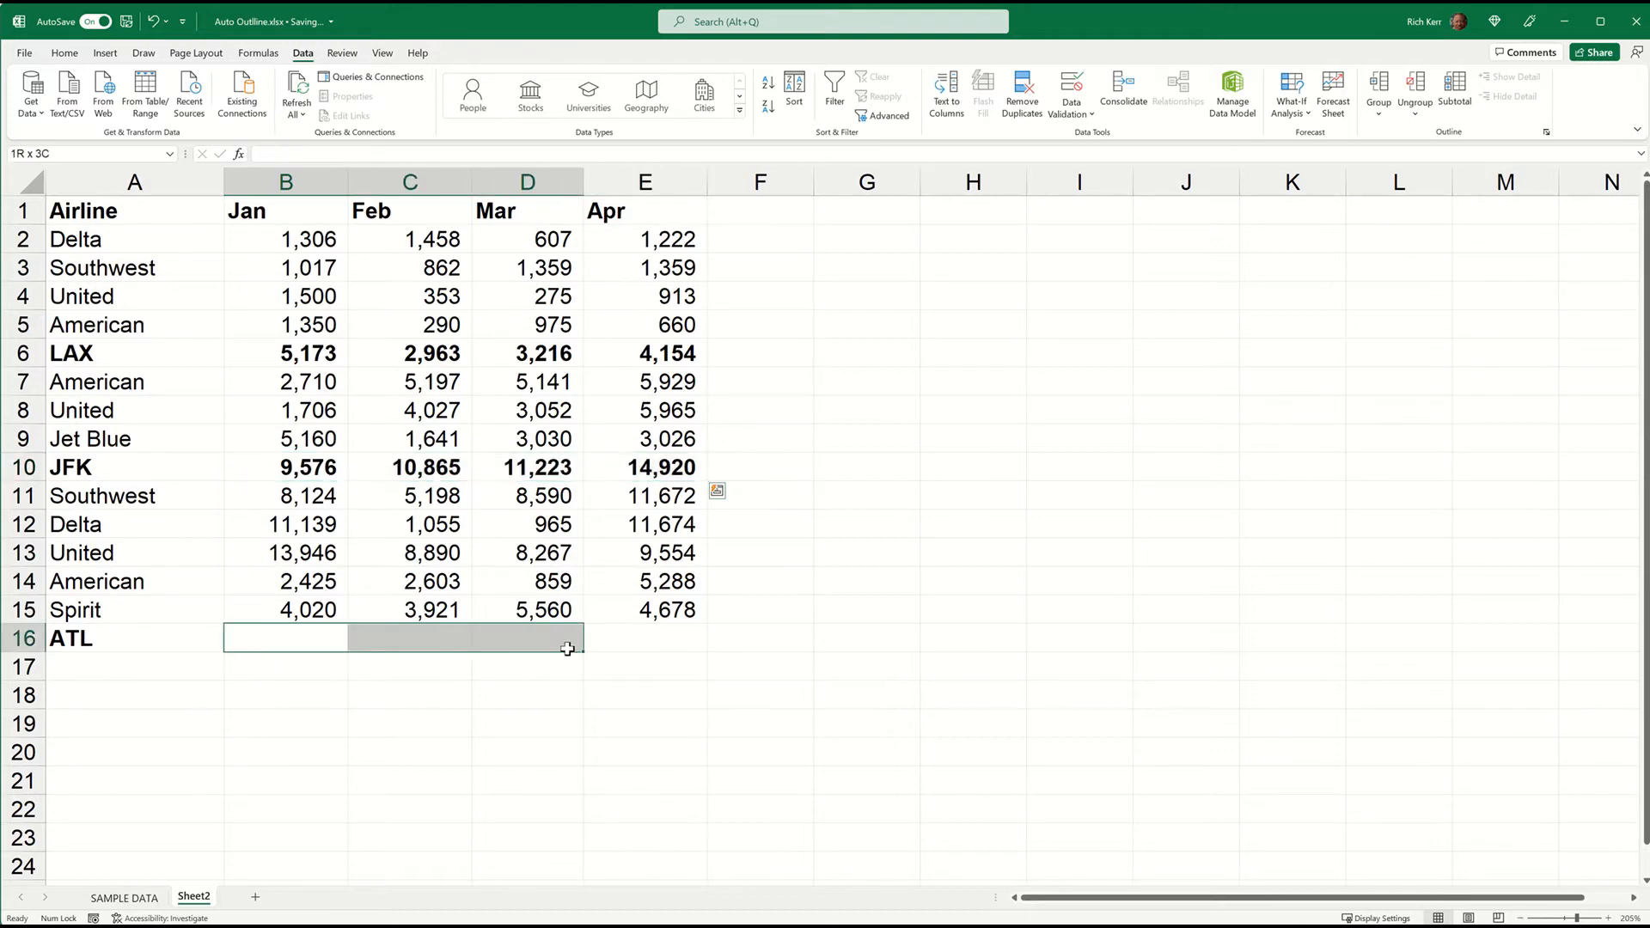
Step: Fill the ATL row's Jan–Apr cells with bold SUM totals of its airlines, then clear the selection
left_click_drag(526, 637, 644, 637)
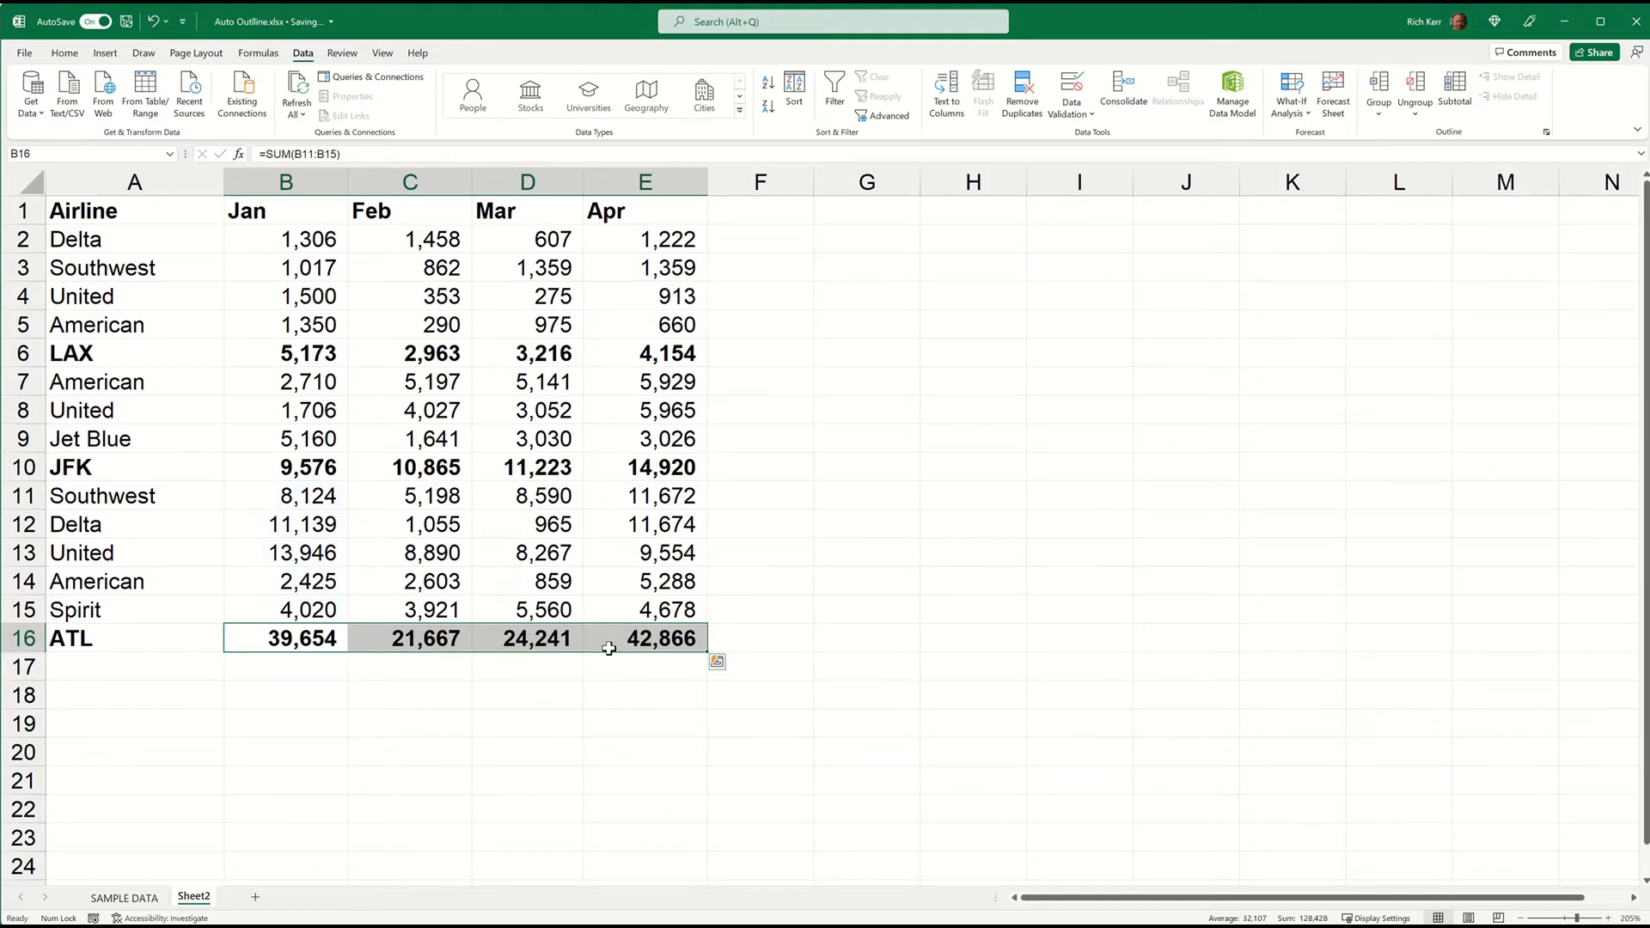
mouse_move(347, 277)
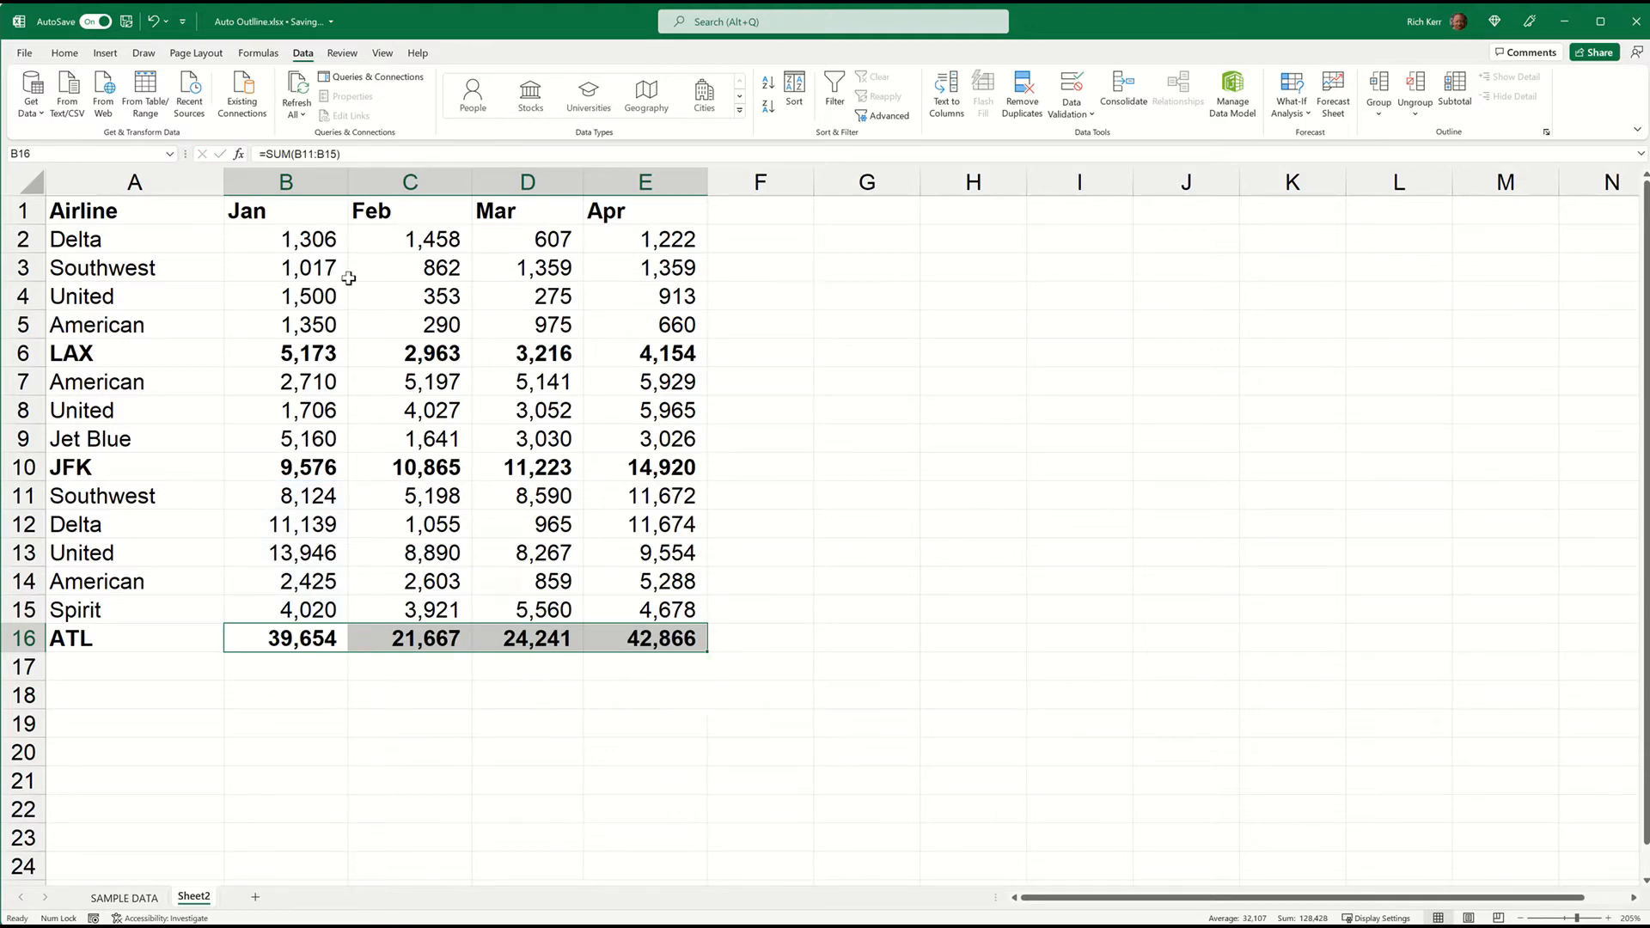
left_click(285, 296)
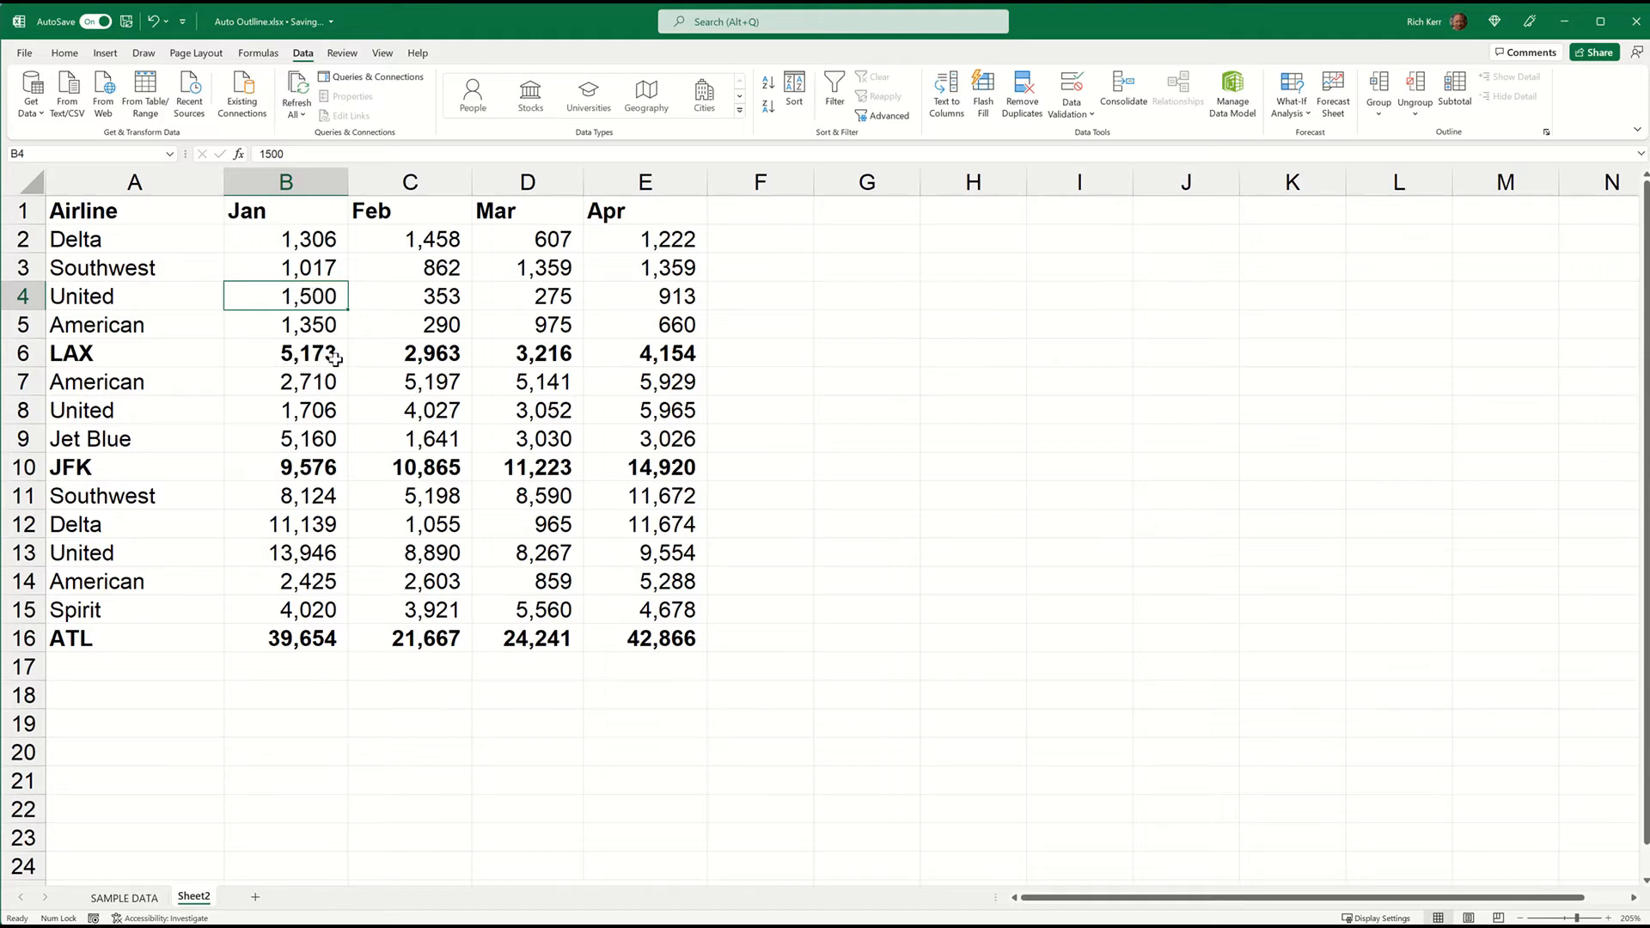
mouse_move(311, 457)
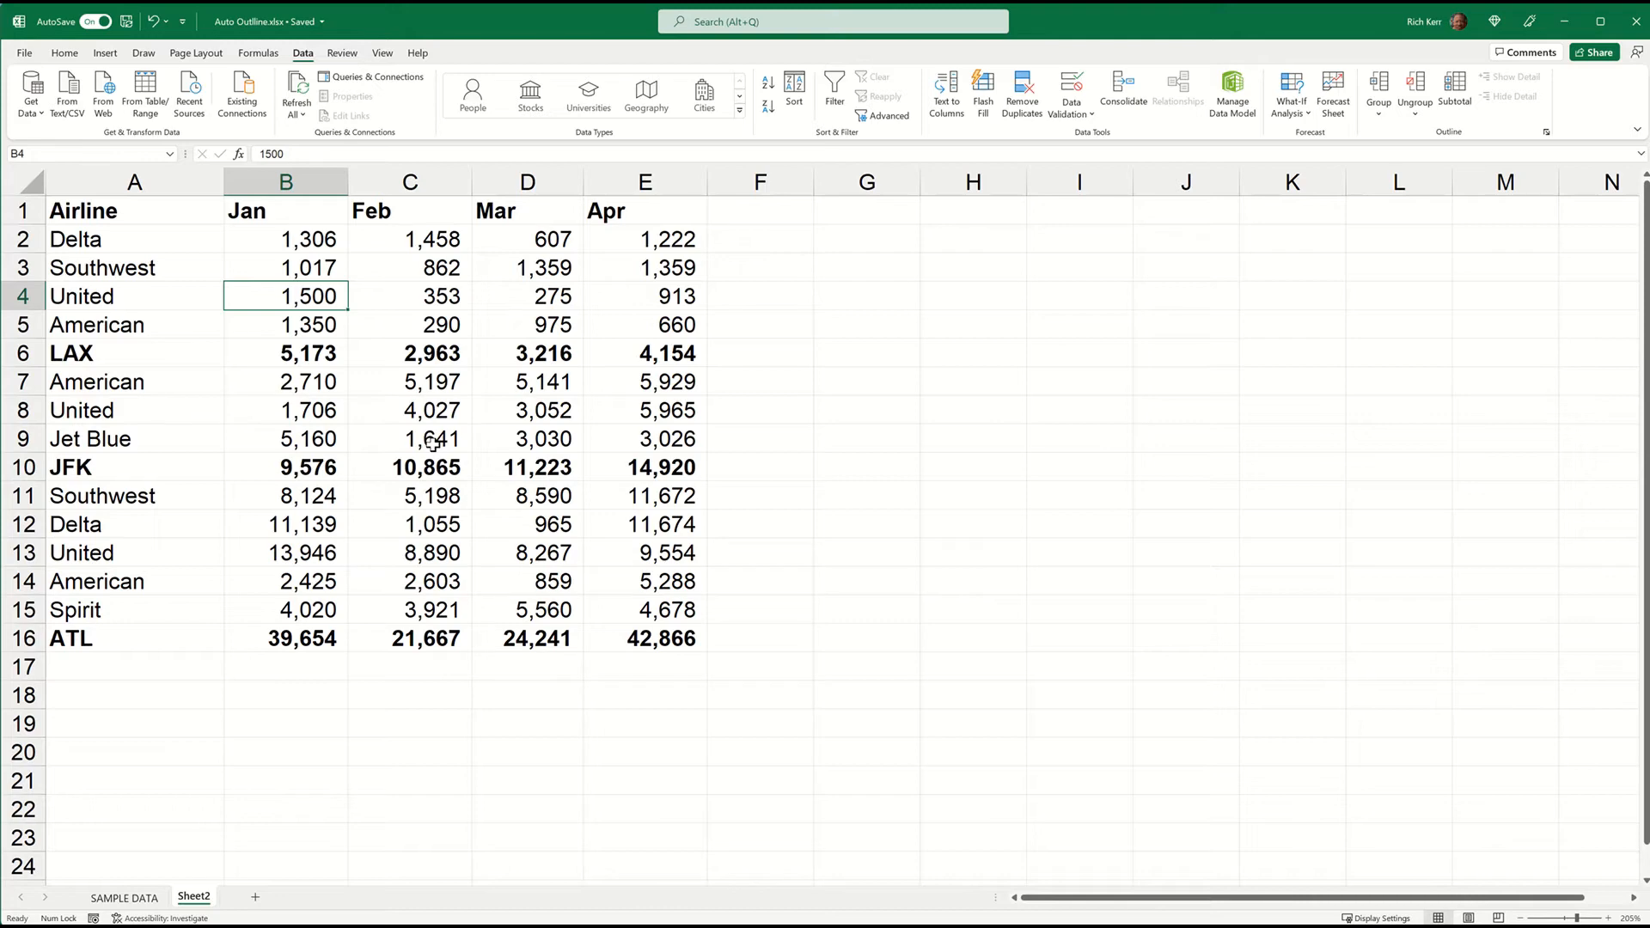
mouse_move(1130, 210)
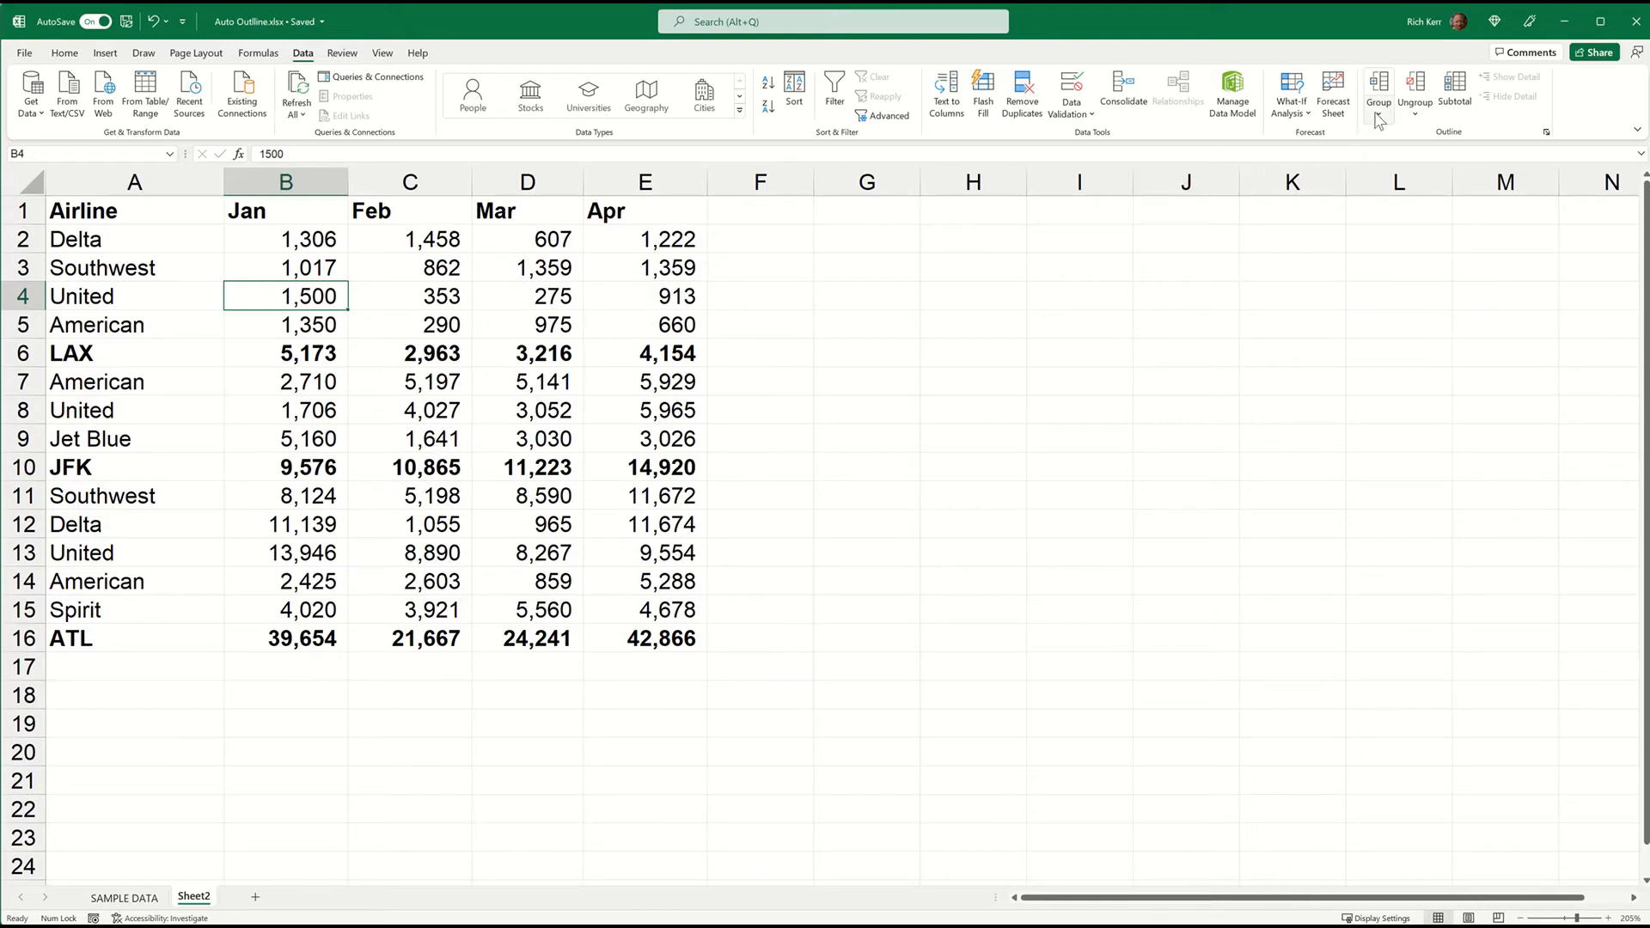
Step: Apply Group > Auto Outline so each airport's airline rows collapse under its total row
left_click(1376, 102)
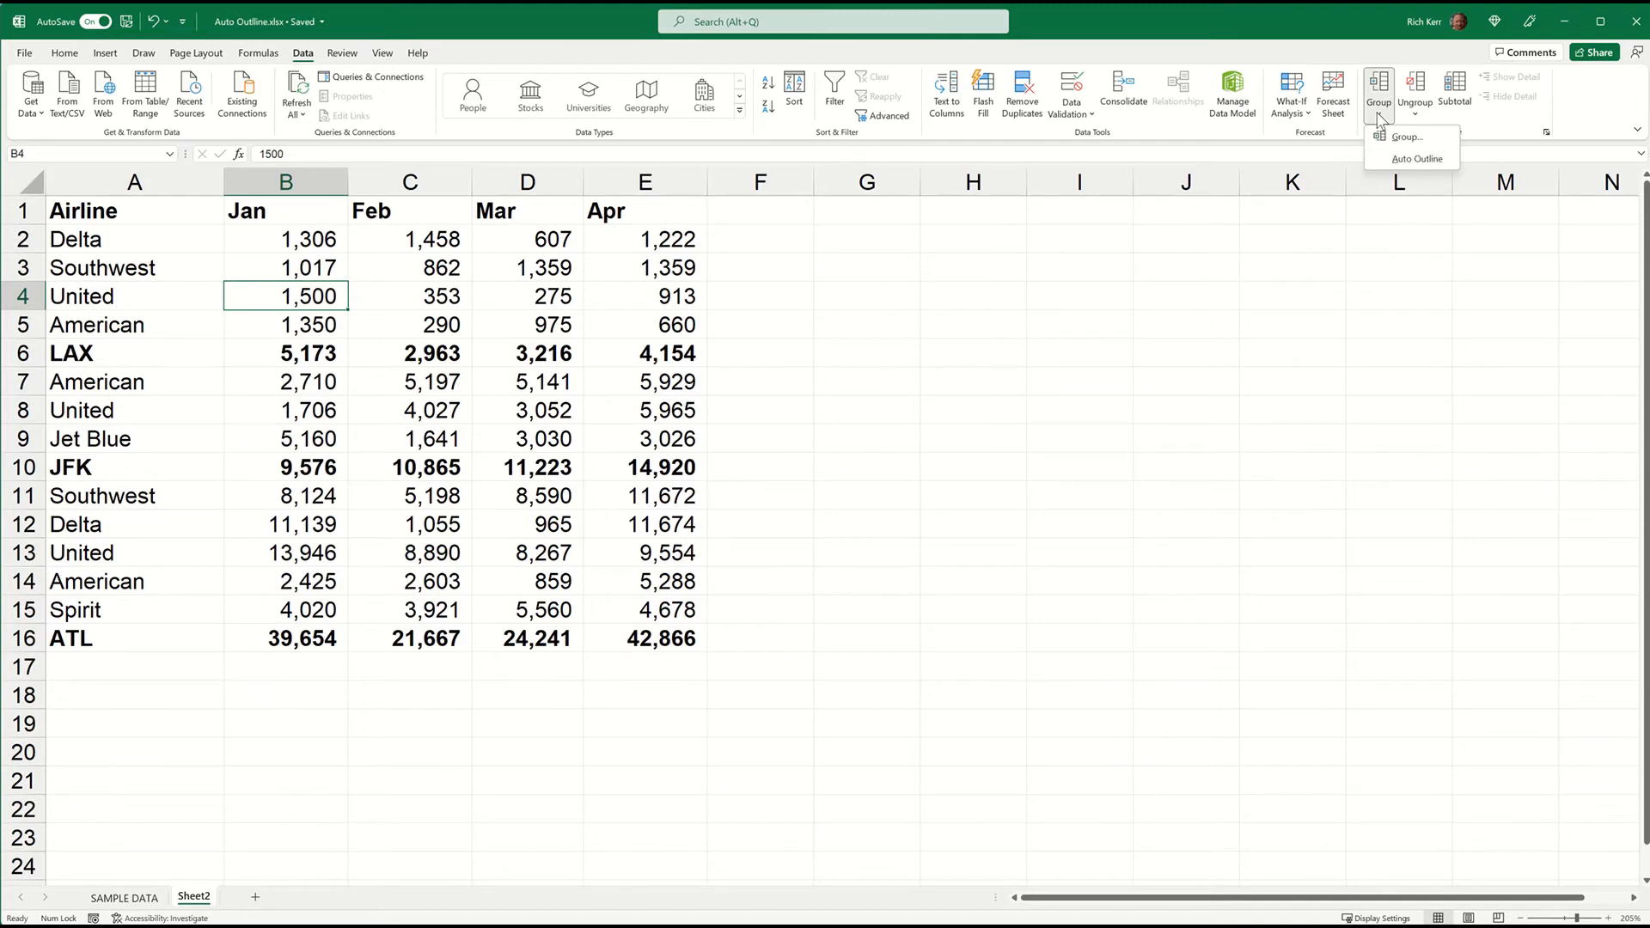
mouse_move(1414, 158)
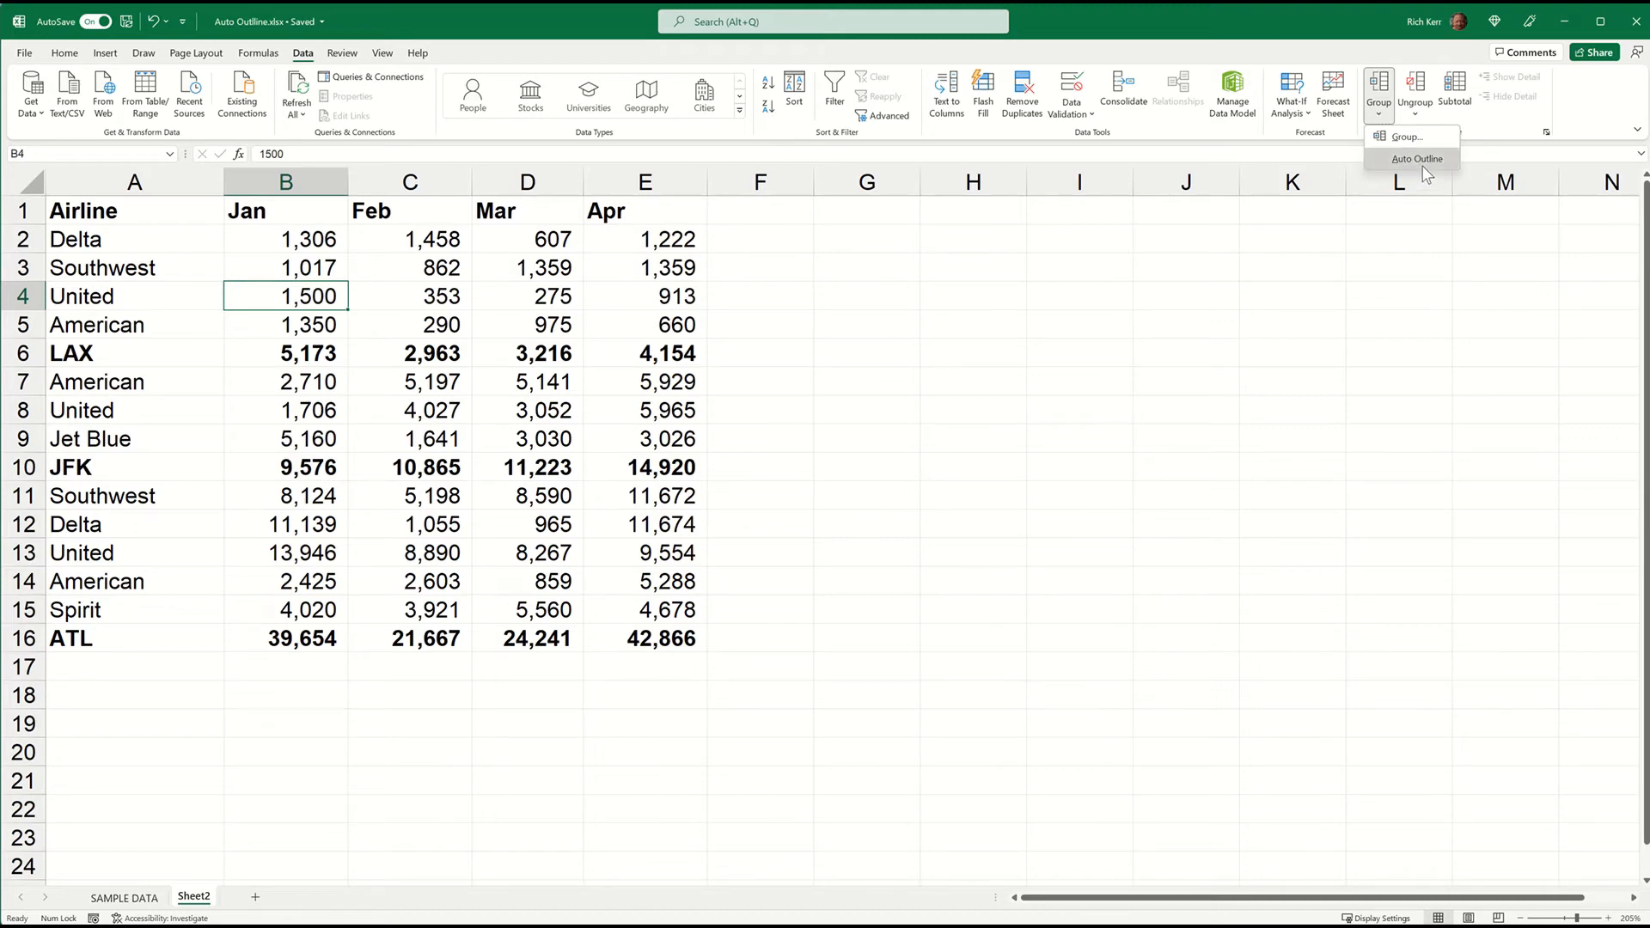
left_click(1414, 158)
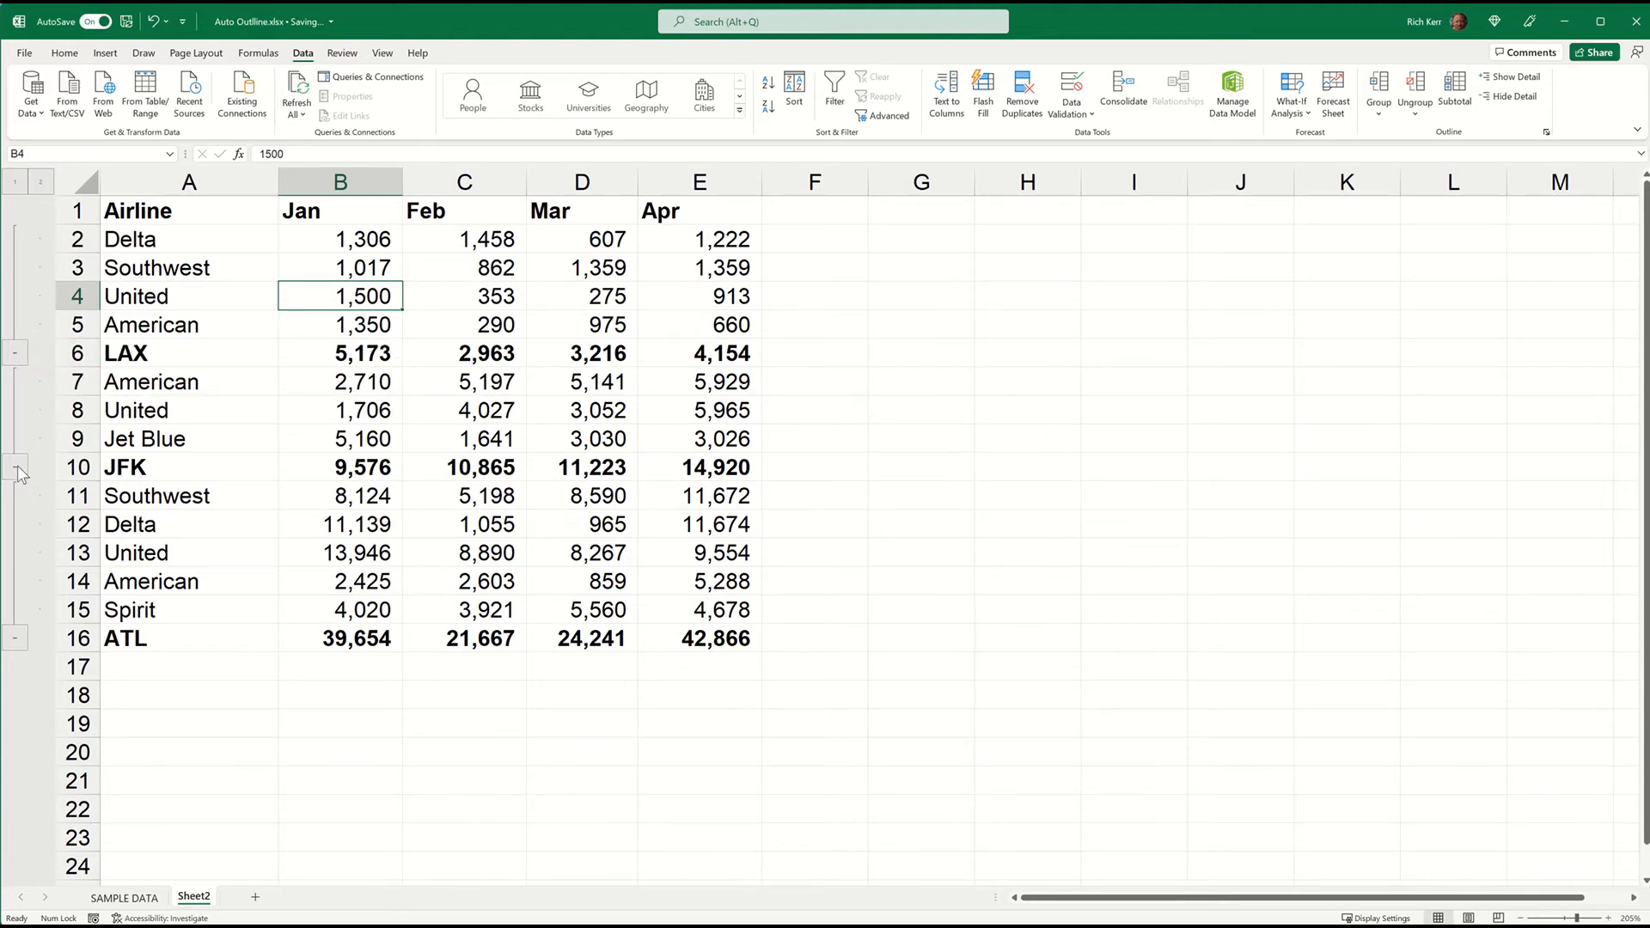
mouse_move(25, 357)
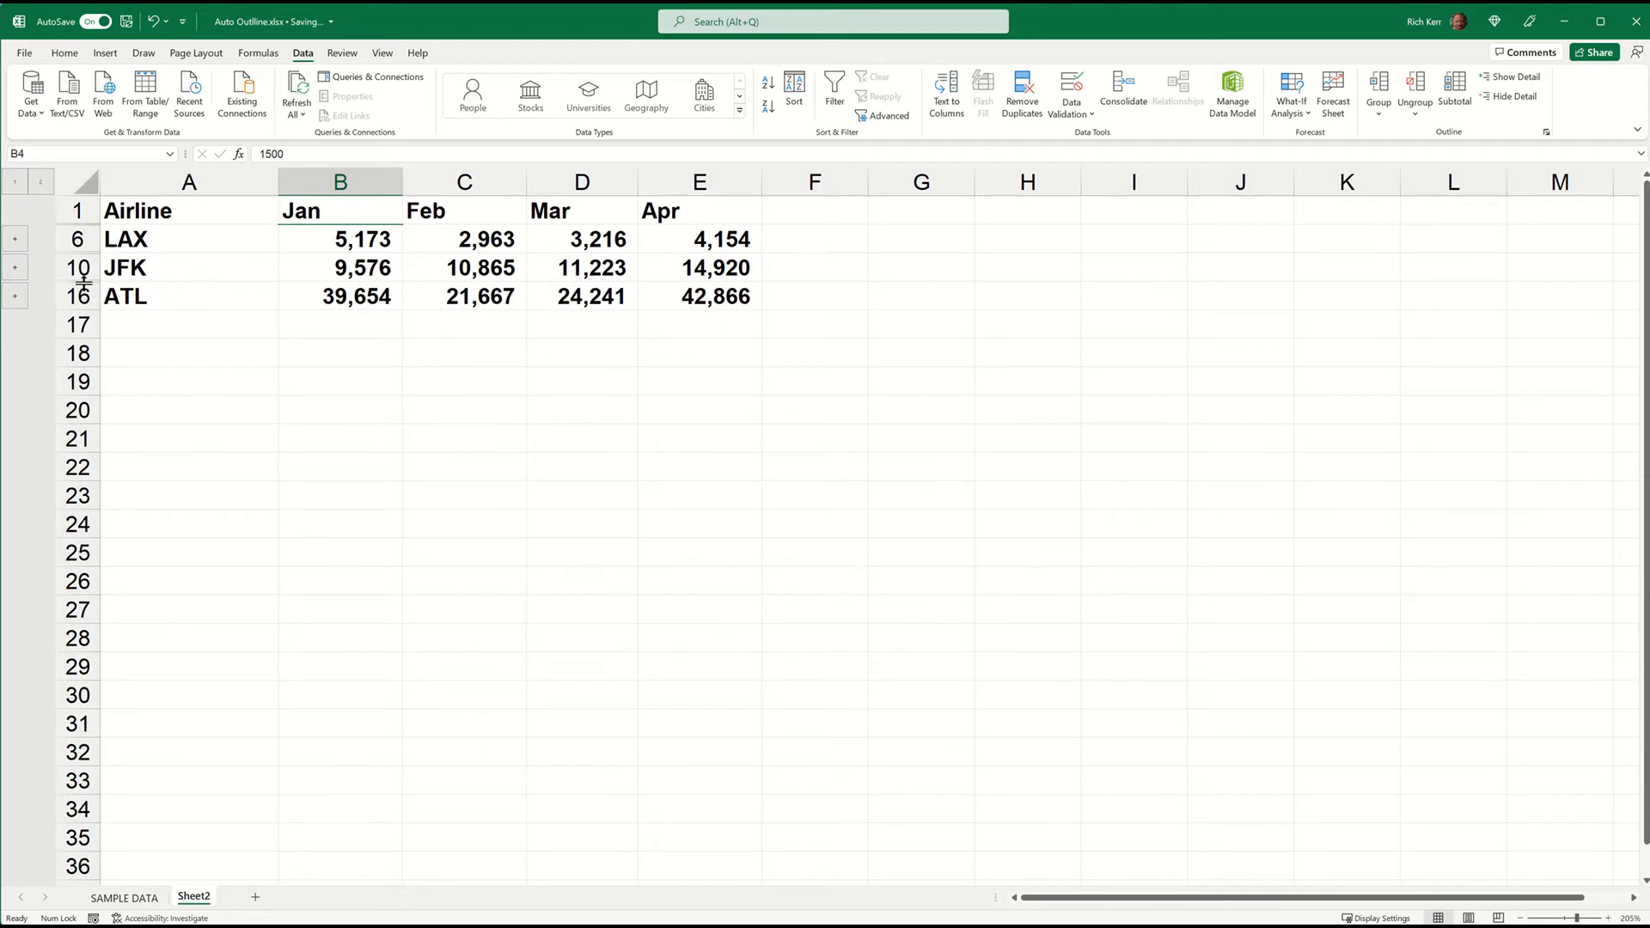
left_click(16, 237)
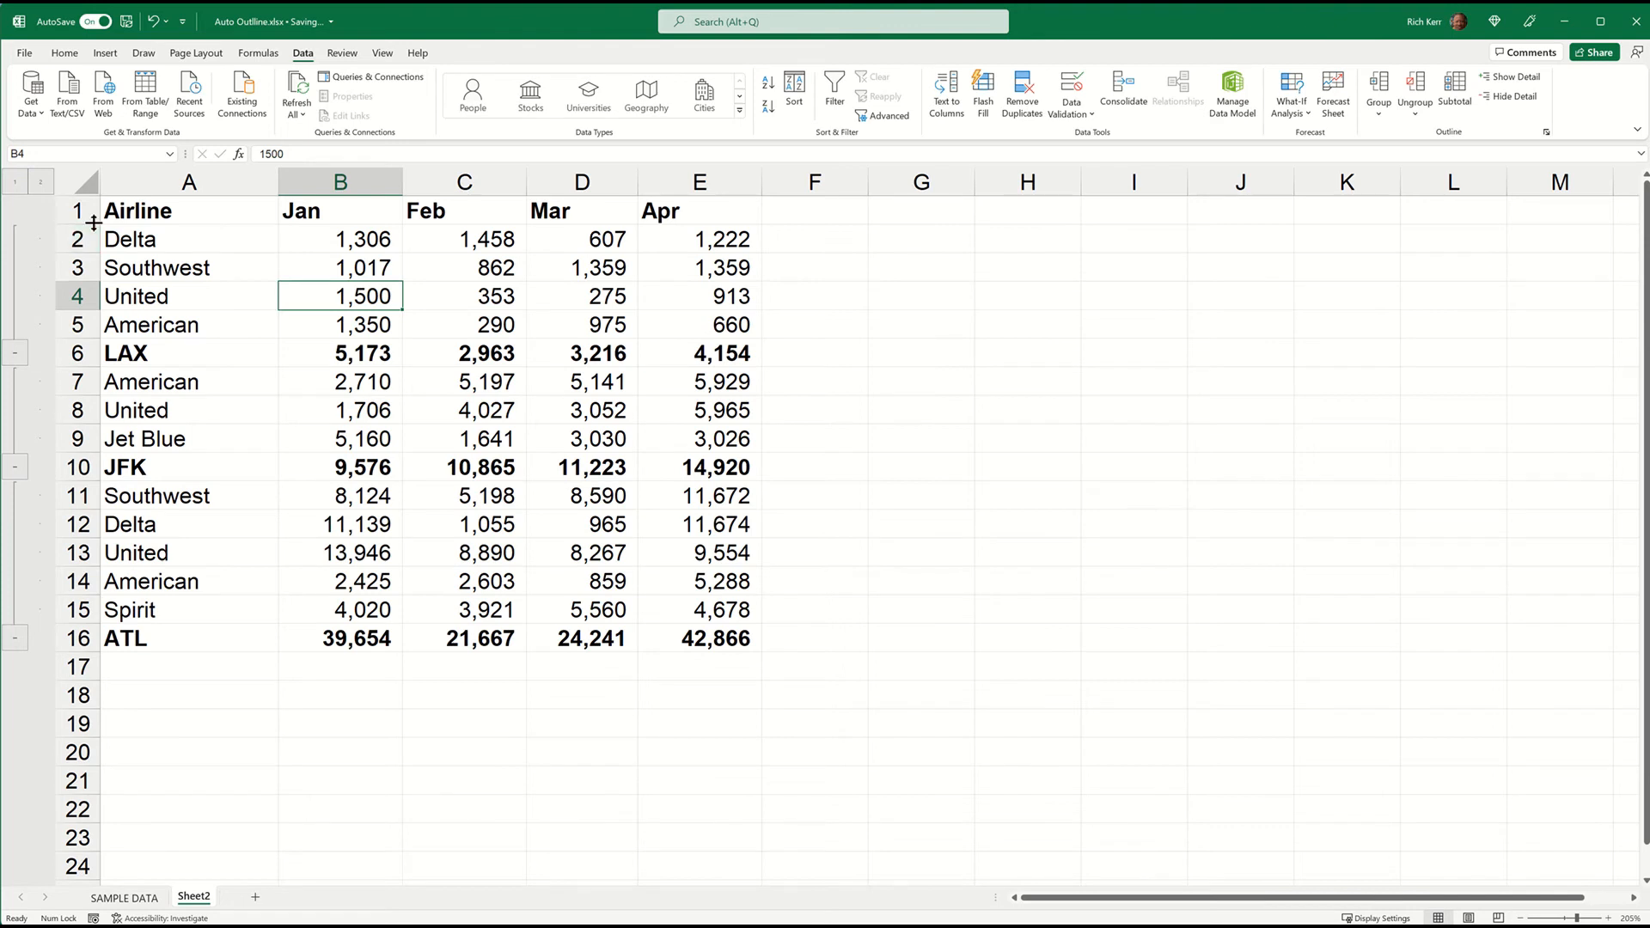
mouse_move(54, 193)
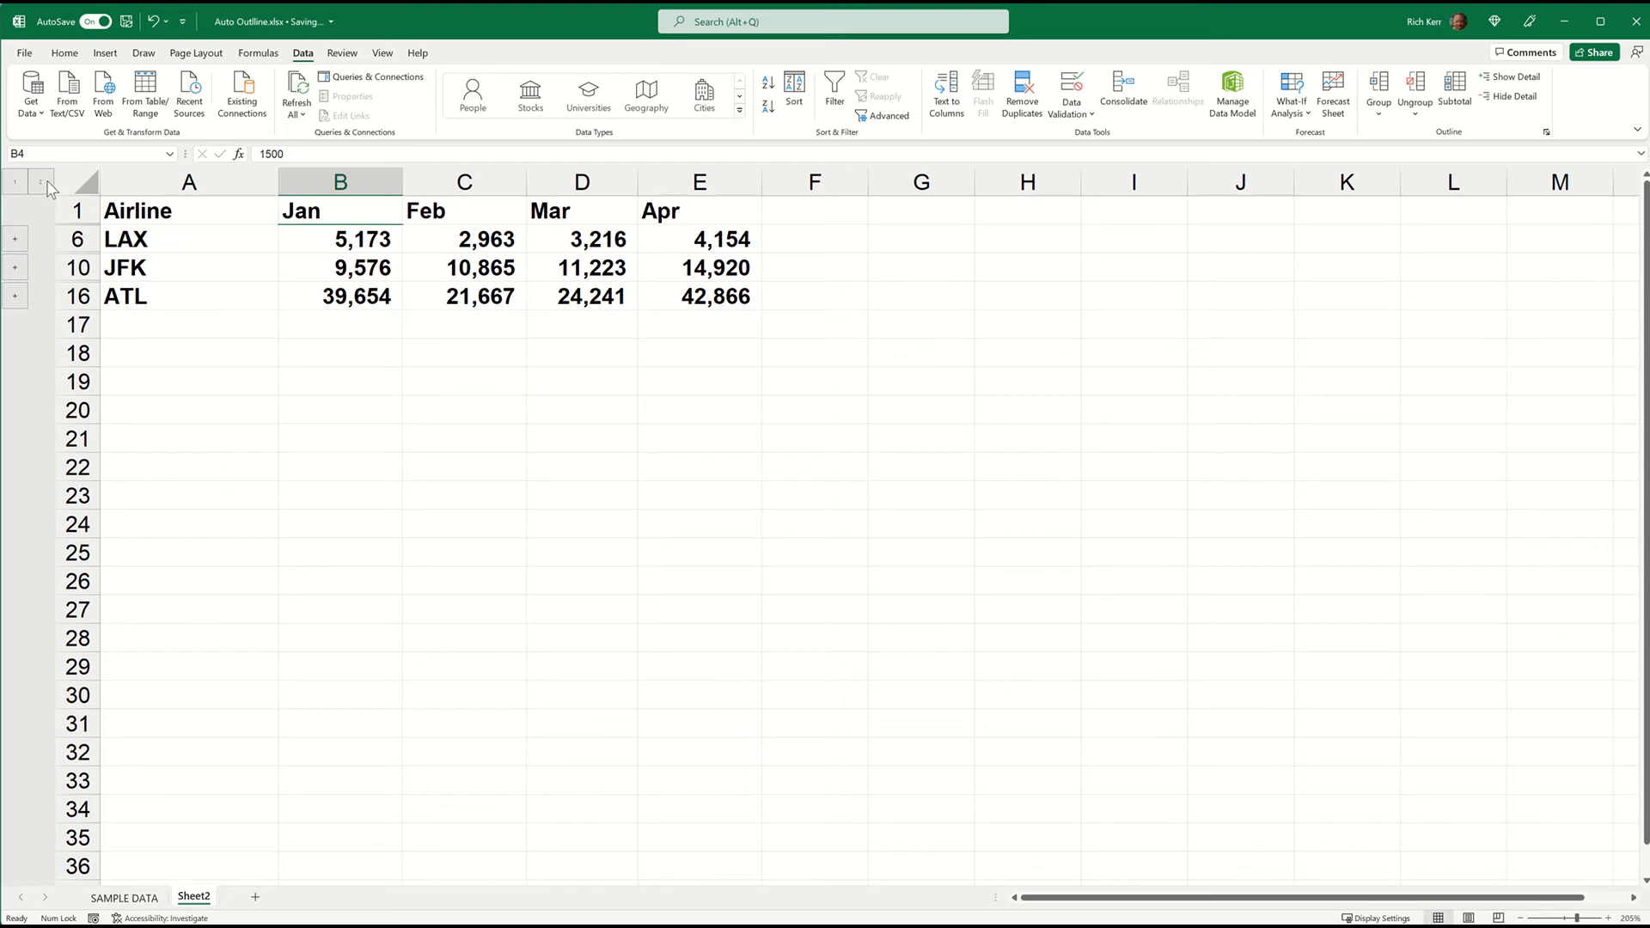
left_click(42, 182)
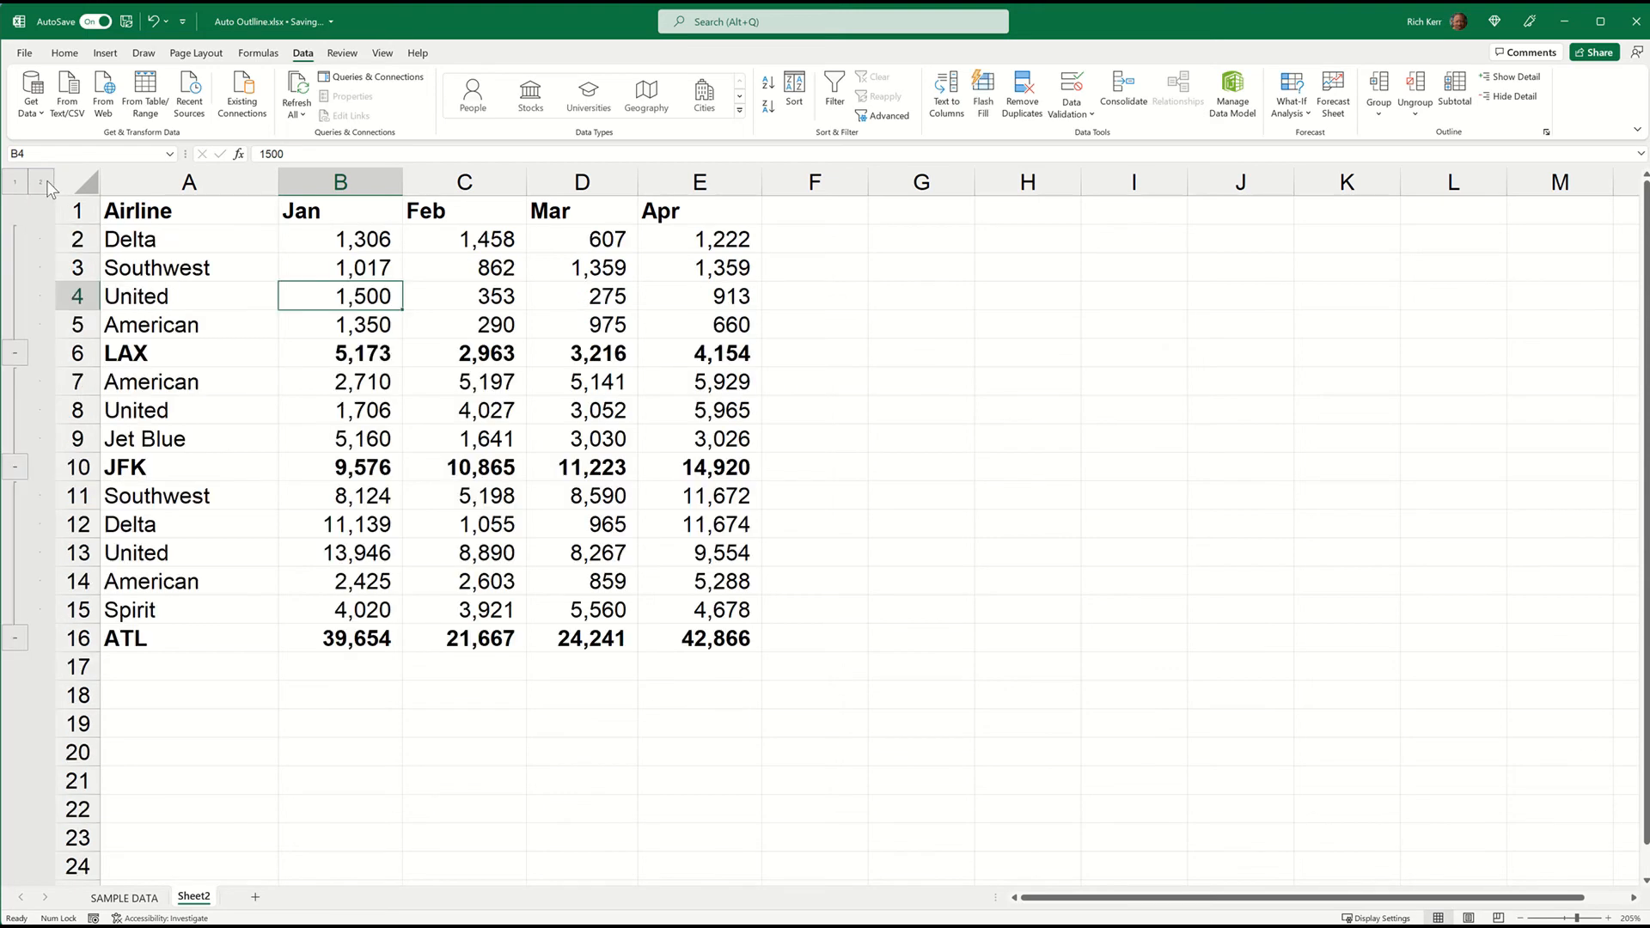